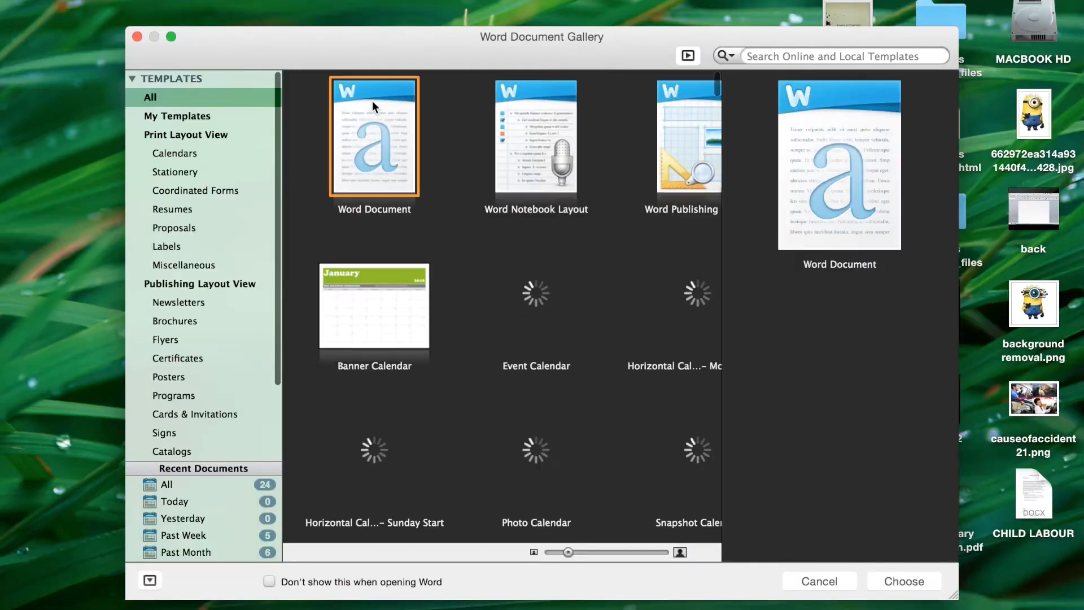
Step: Create a blank Word document and start inserting a picture from a file
left_click(901, 580)
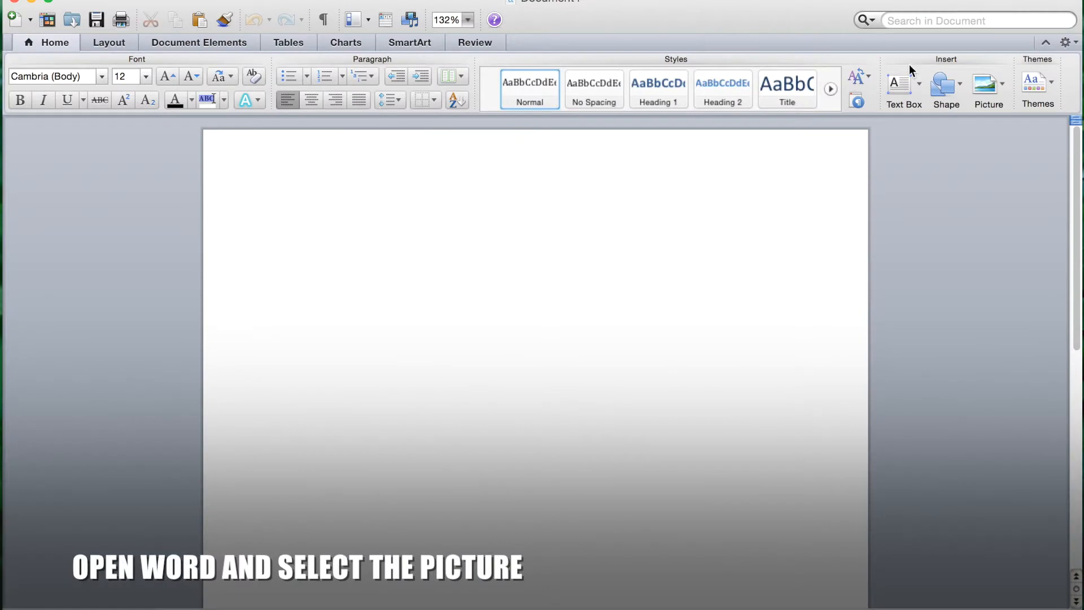
left_click(988, 87)
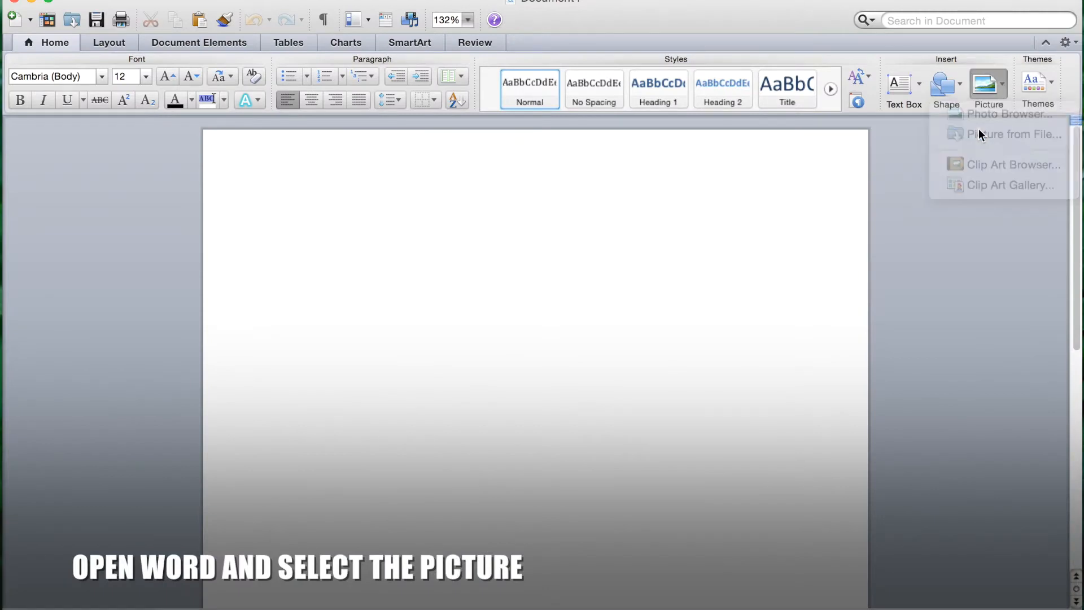
left_click(1011, 134)
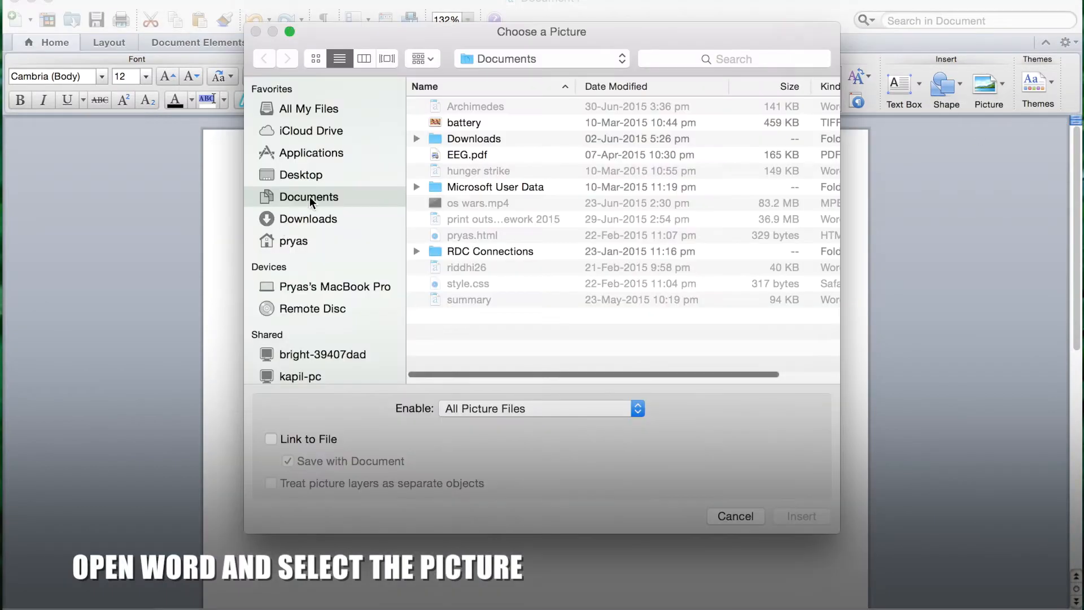
Step: Browse to the folder holding the Minion image and insert it into the page
left_click(300, 173)
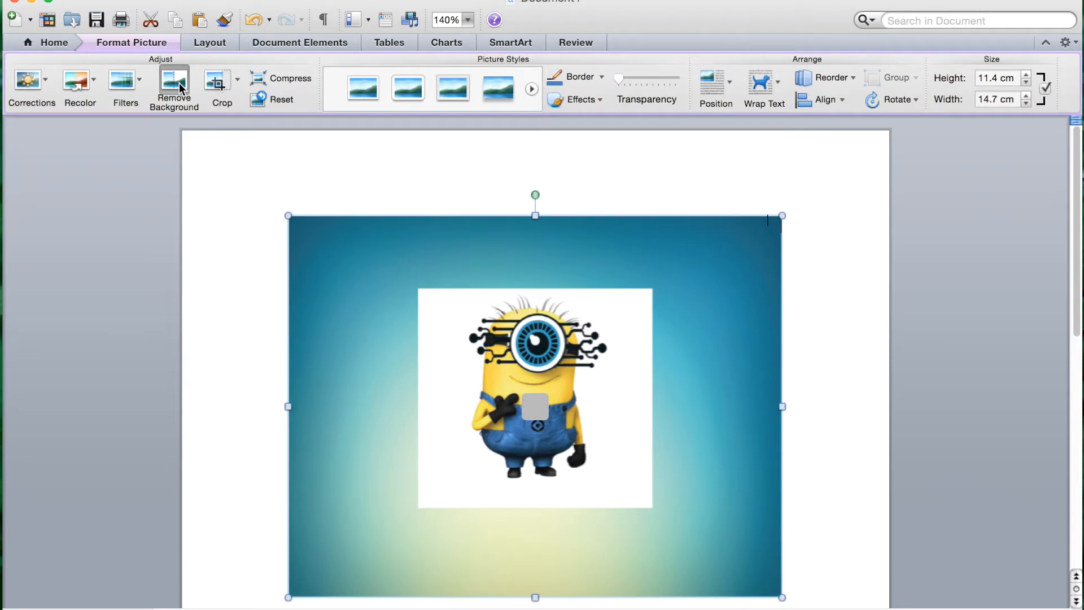
Step: Start Remove Background on the Minion picture and pull the keep rectangle's top edge down
left_click(173, 87)
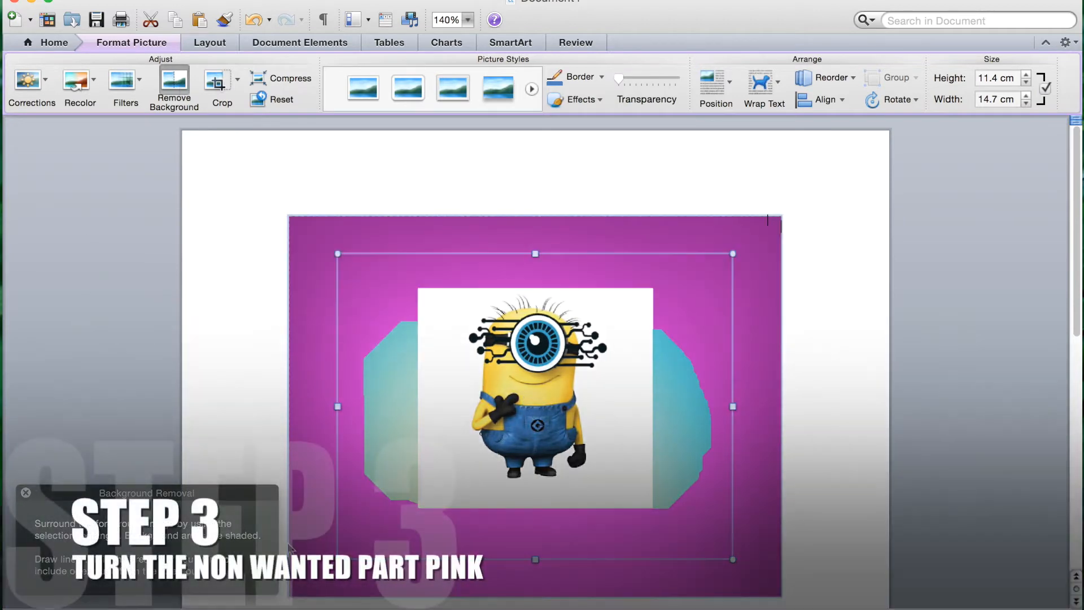
mouse_move(535, 259)
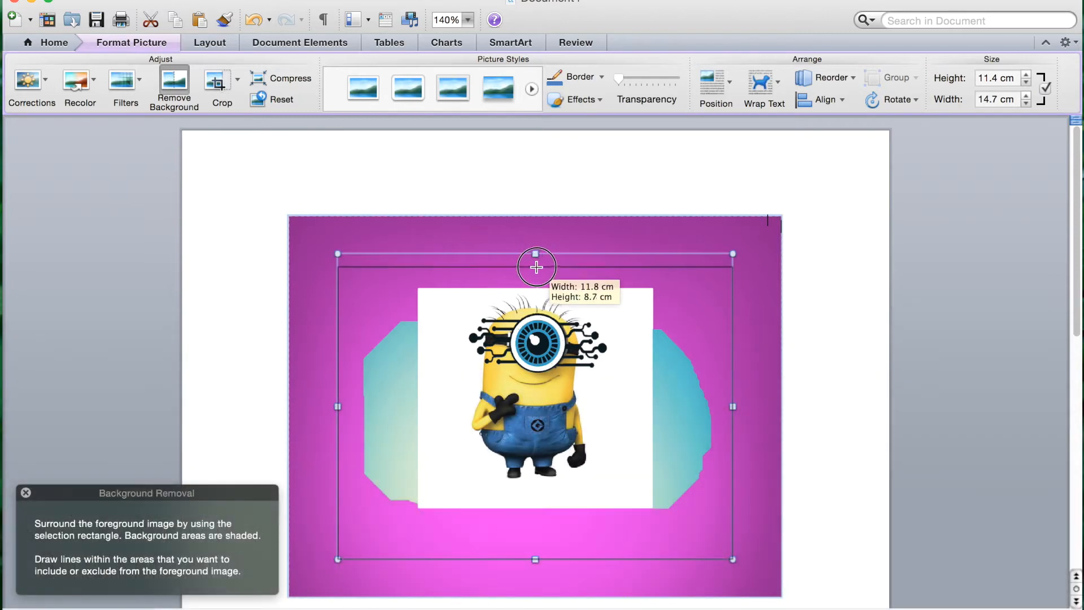
left_click_drag(535, 267, 537, 290)
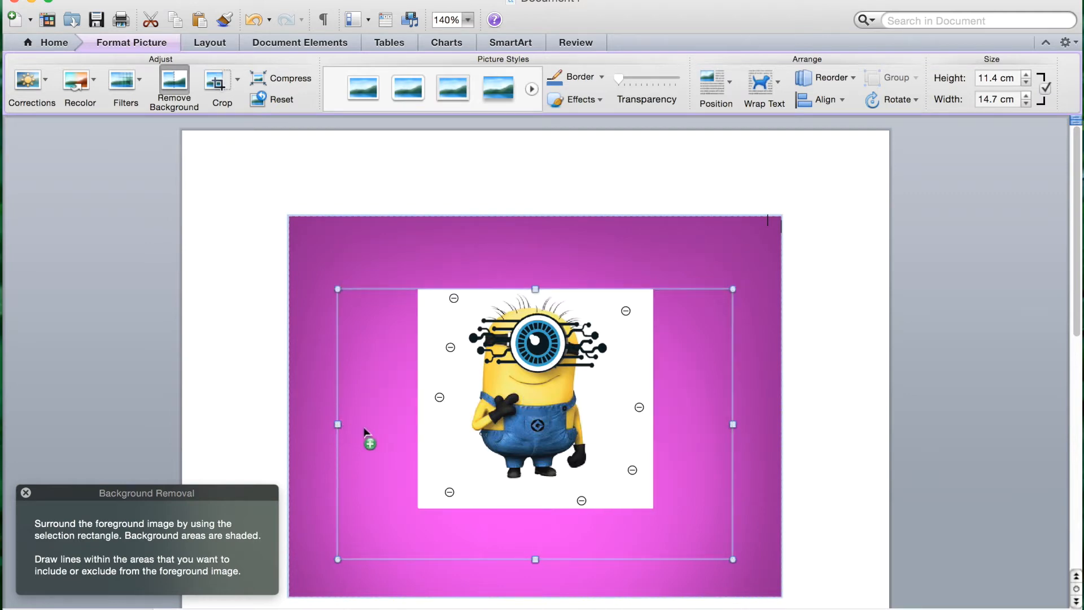
Step: Mark the remaining teal background areas around the Minion for removal
left_click_drag(338, 423, 427, 420)
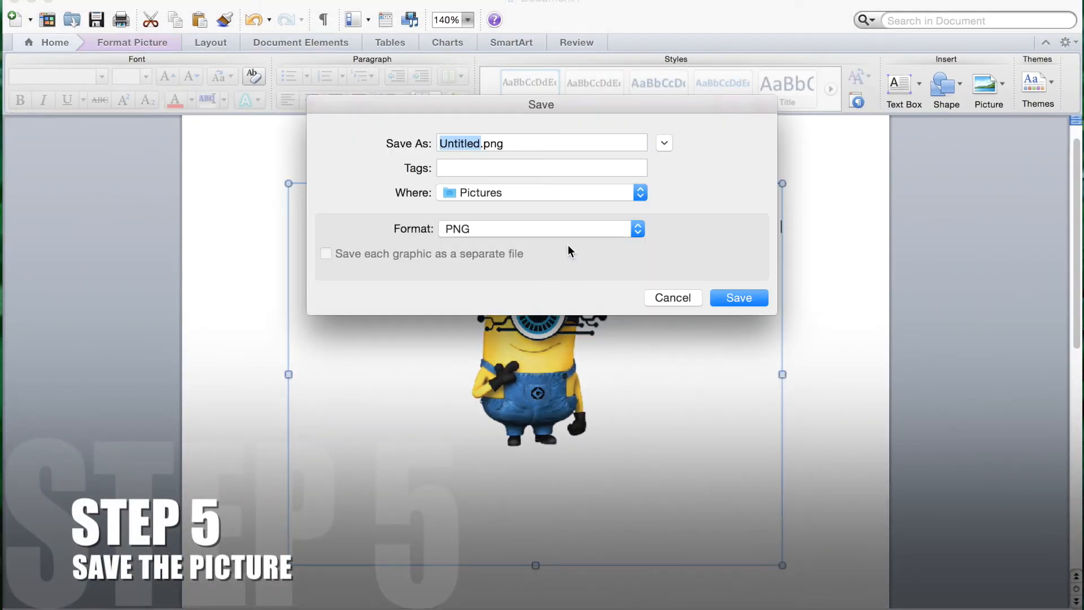
Step: Save the background-free Minion as a PNG on the Desktop
left_click(638, 192)
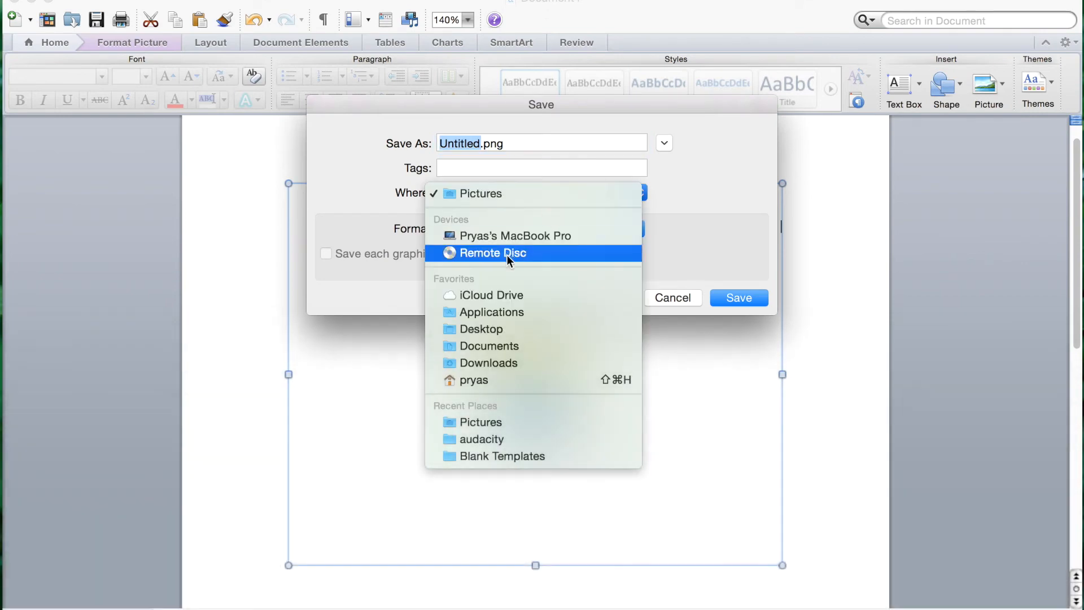
left_click(480, 329)
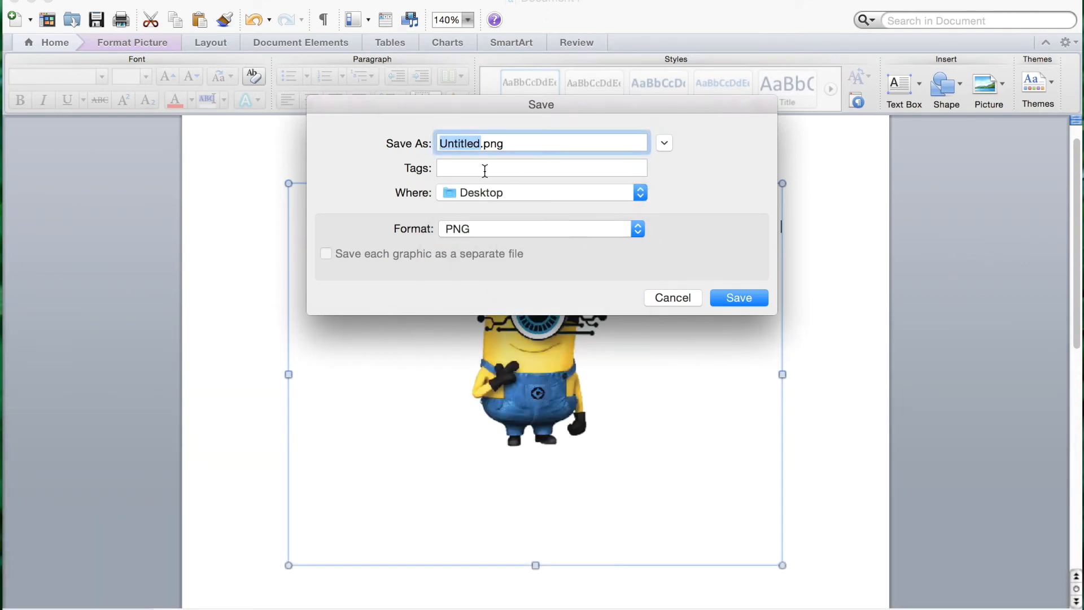
left_click(738, 297)
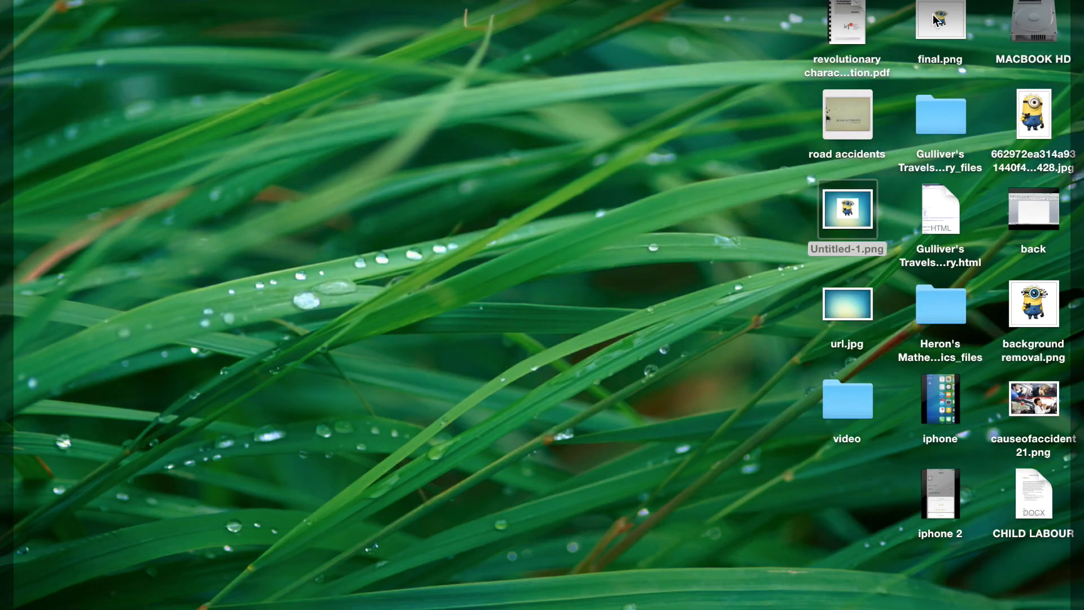
Step: Open the saved Minion PNG from the desktop in Preview
double_click(940, 19)
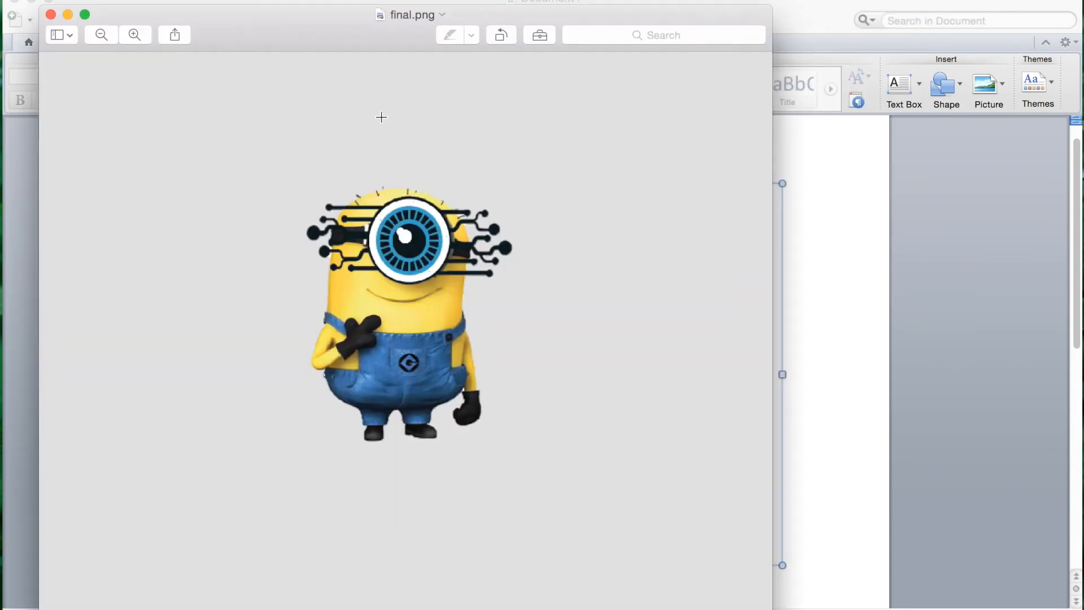
mouse_move(44, 56)
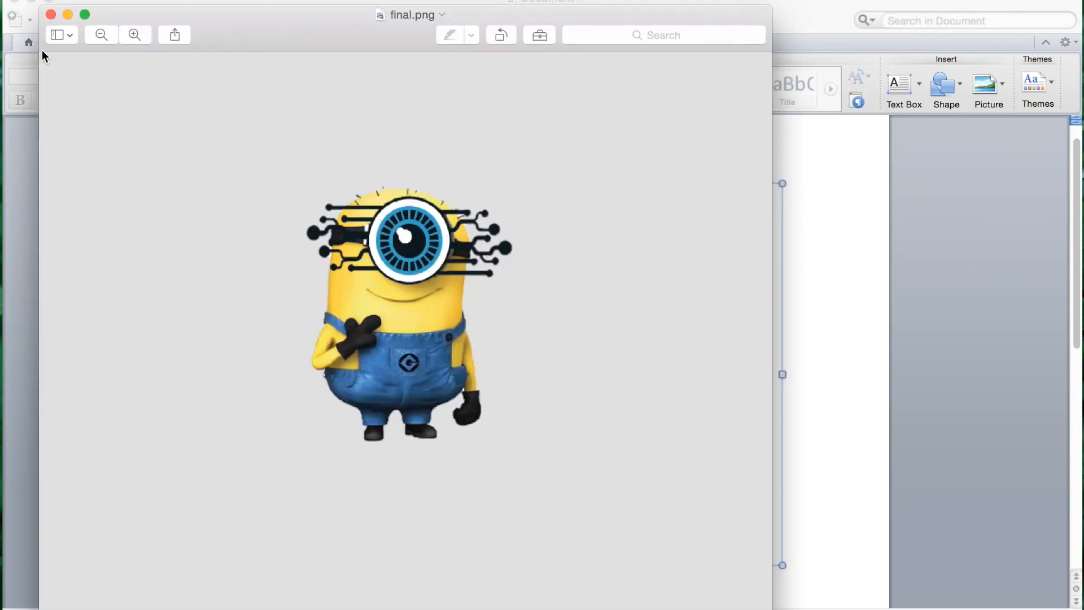